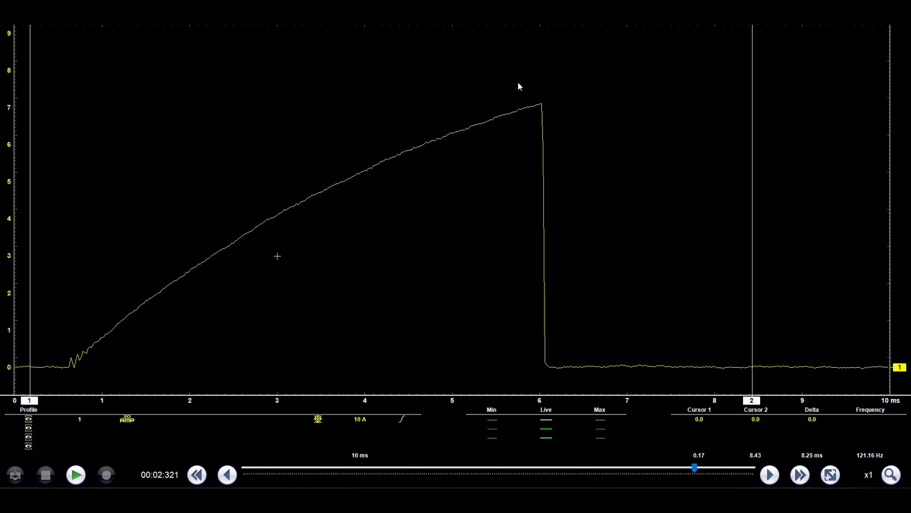
pyautogui.moveTo(3, 444)
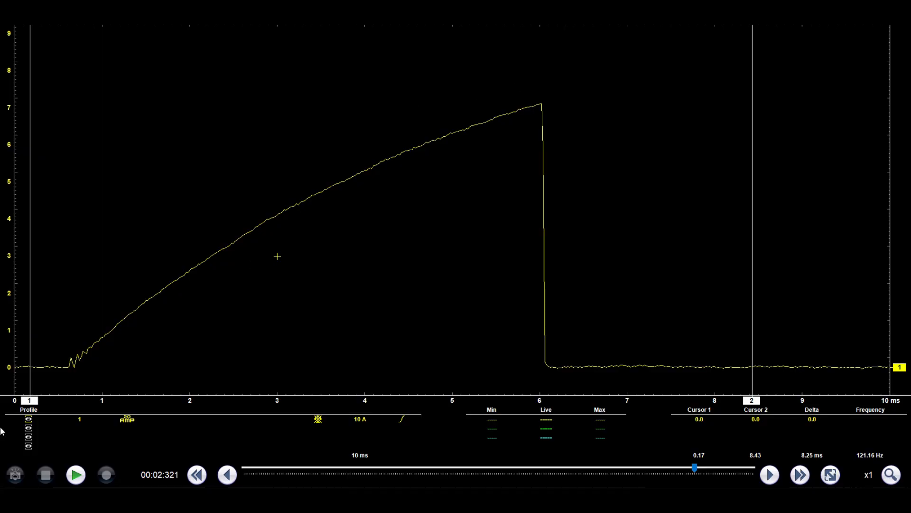
pyautogui.moveTo(72, 374)
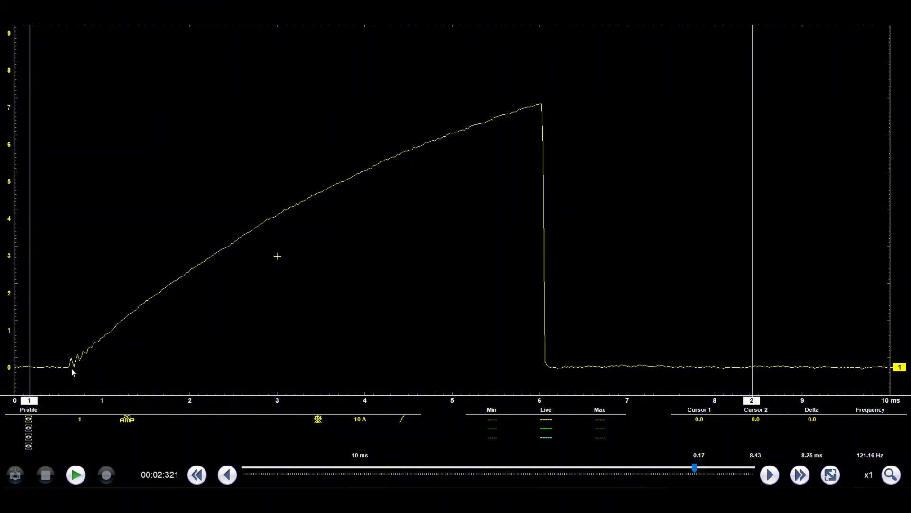
pyautogui.moveTo(590, 139)
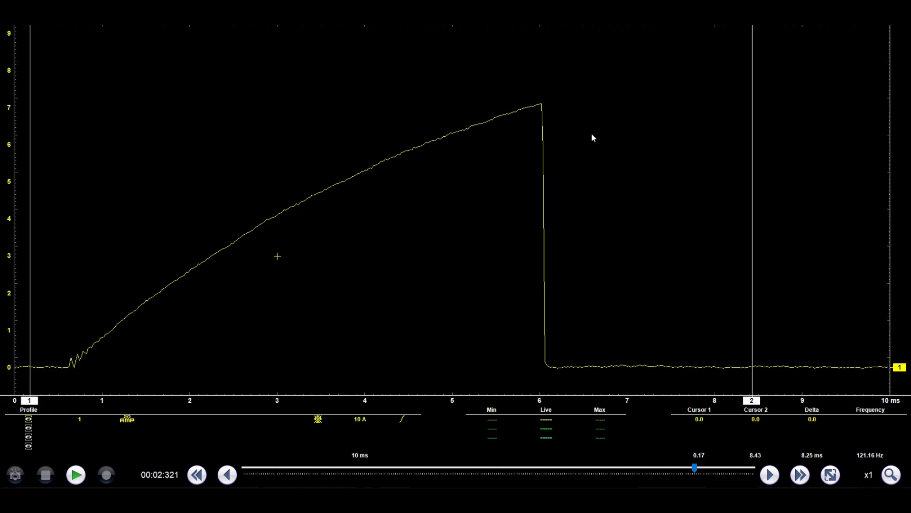
pyautogui.moveTo(538, 142)
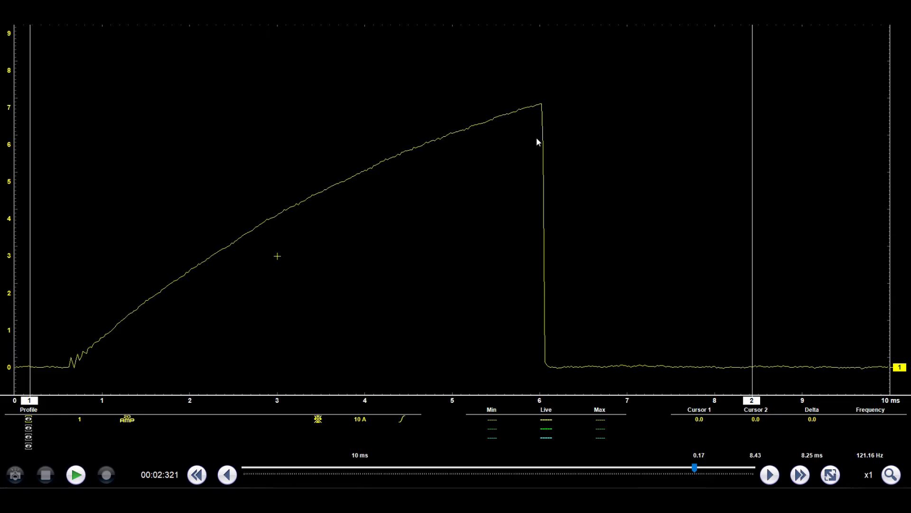
pyautogui.moveTo(507, 296)
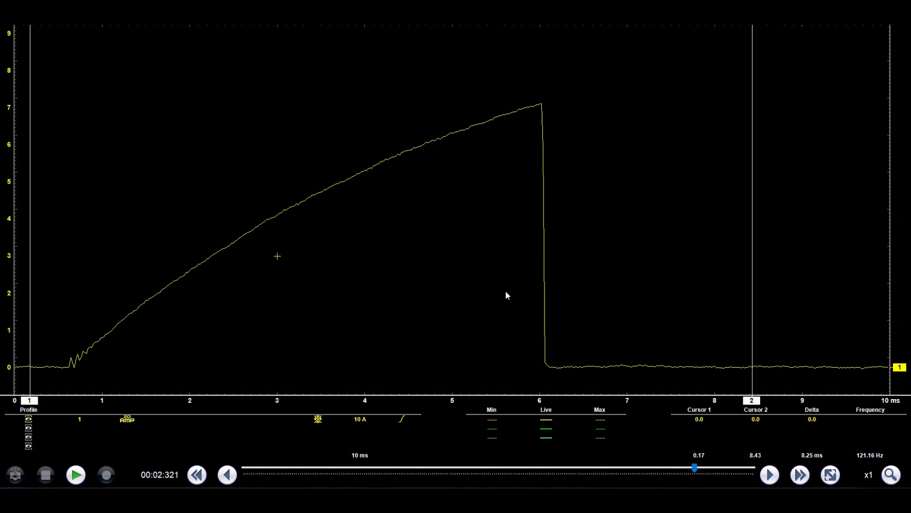
pyautogui.moveTo(257, 361)
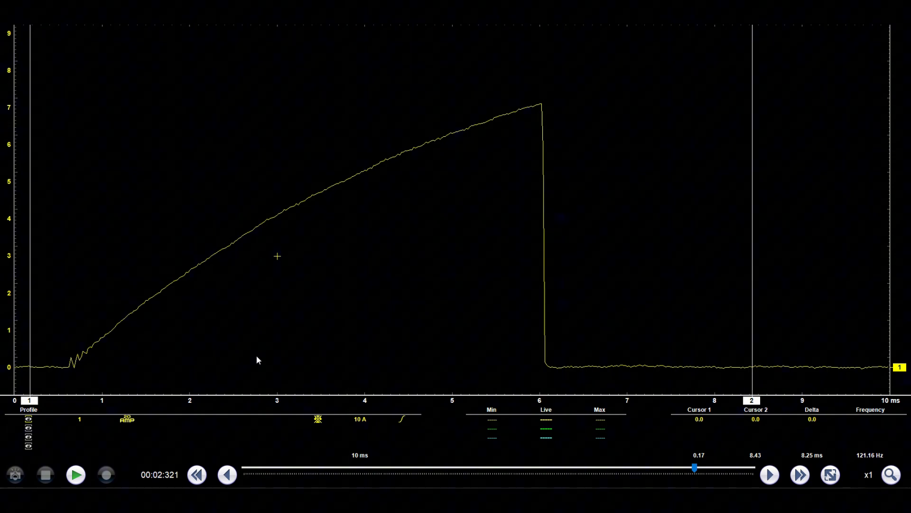
pyautogui.moveTo(23, 411)
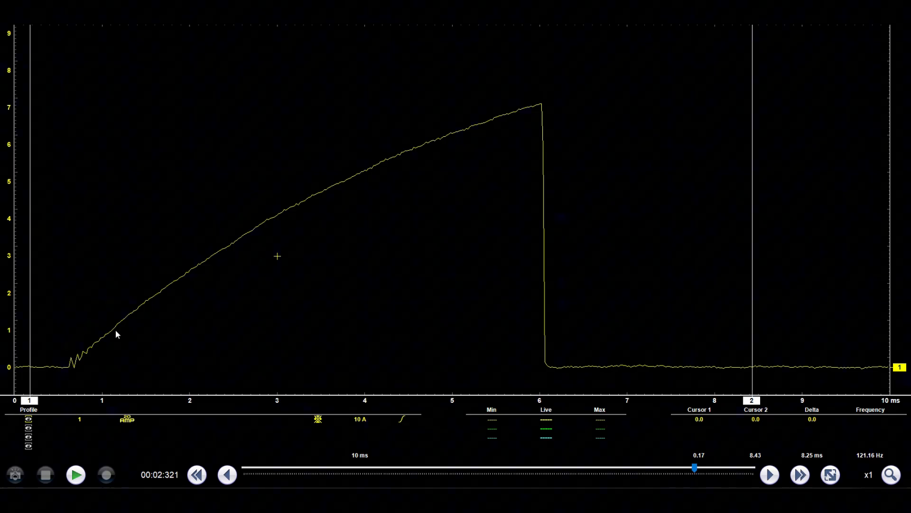
pyautogui.moveTo(81, 368)
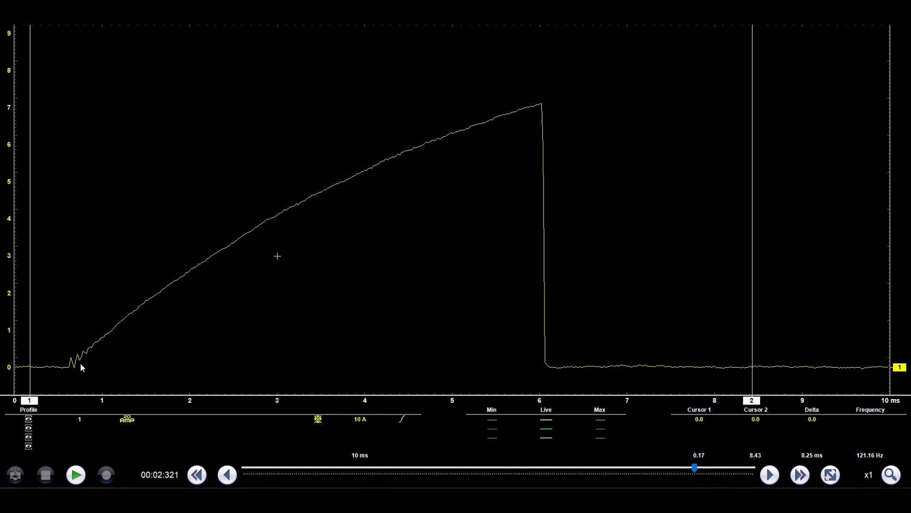
pyautogui.moveTo(55, 386)
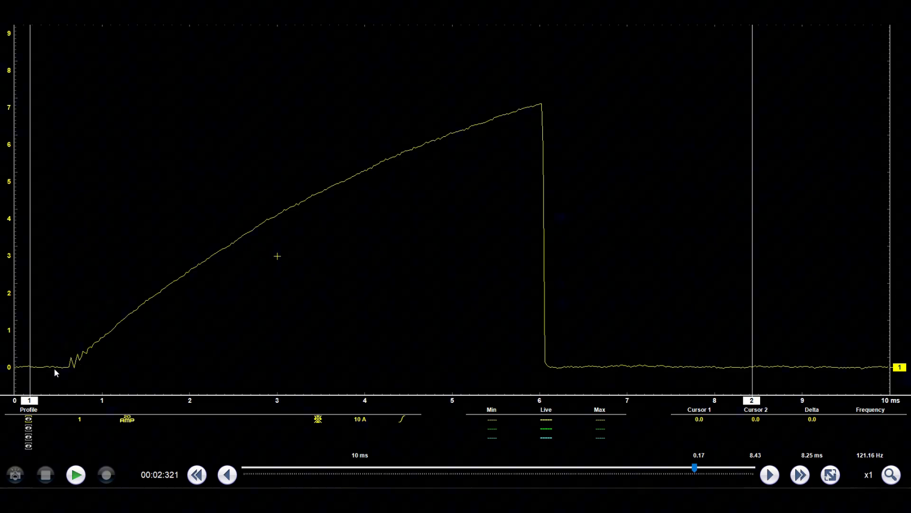
pyautogui.moveTo(89, 343)
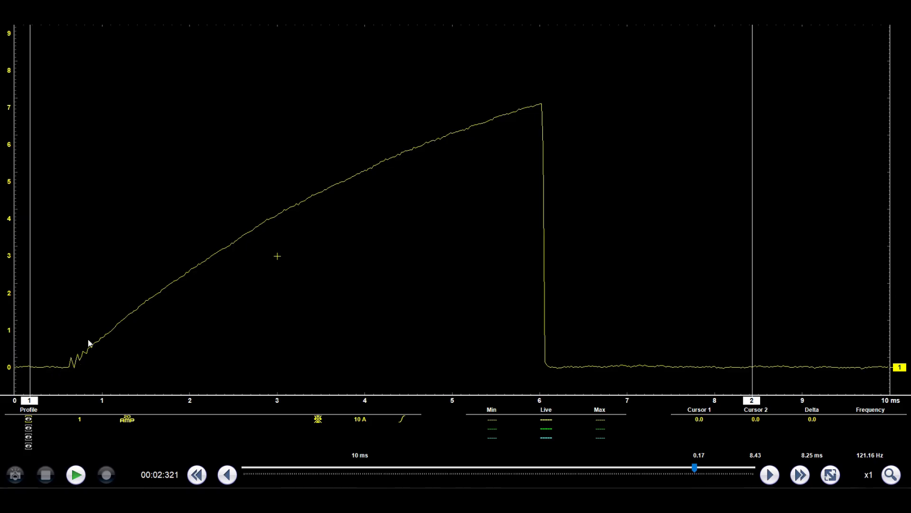
pyautogui.moveTo(224, 226)
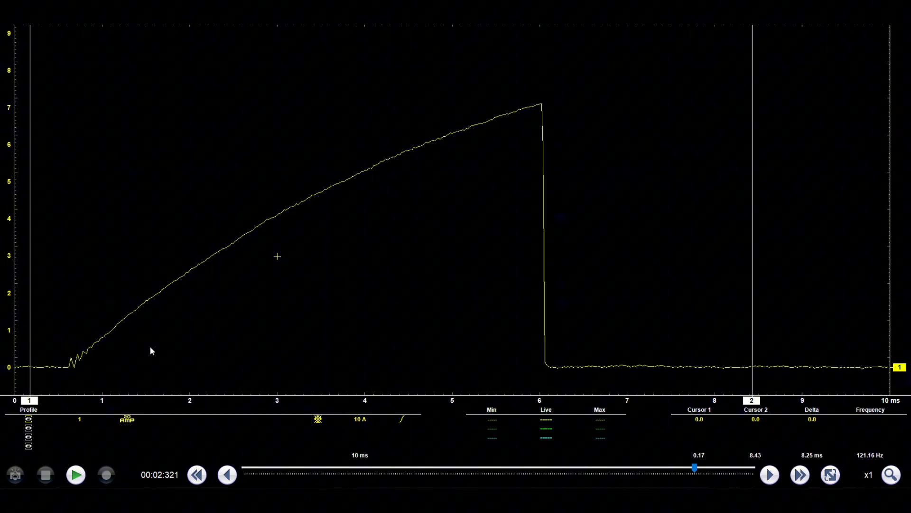
pyautogui.moveTo(593, 276)
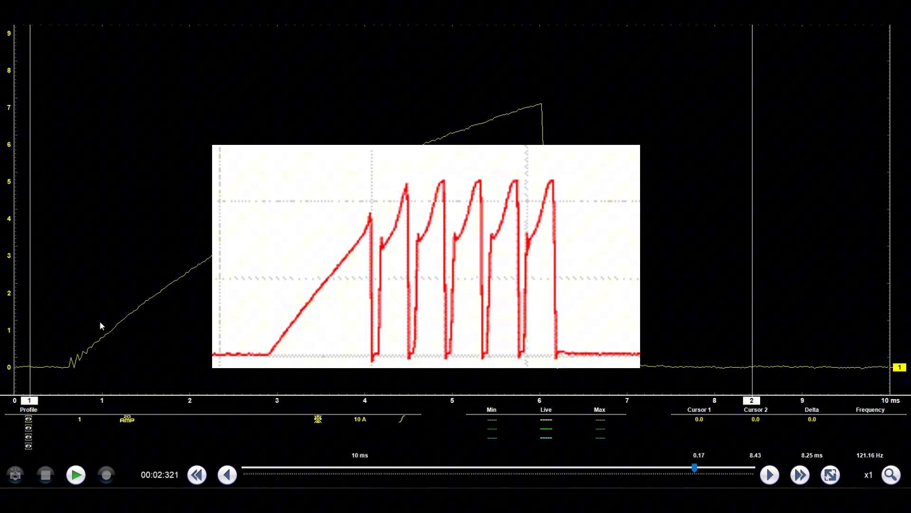
pyautogui.moveTo(682, 275)
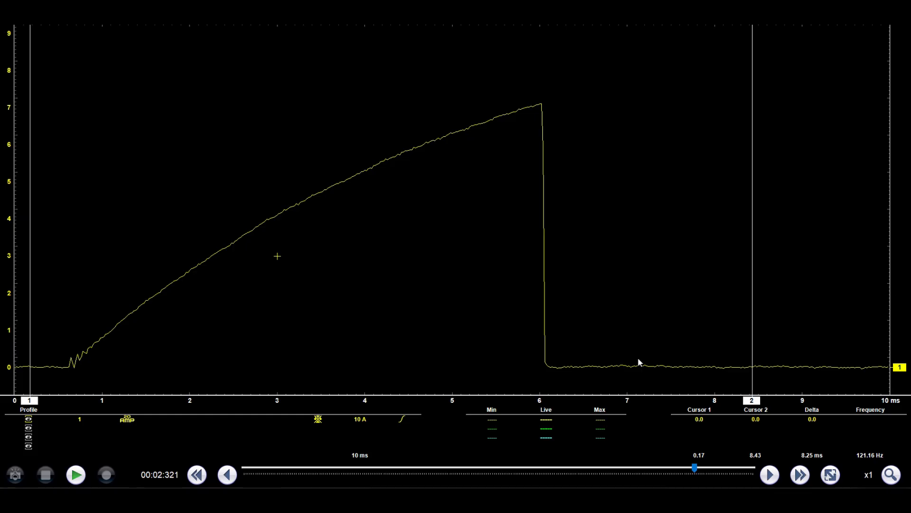
pyautogui.moveTo(457, 220)
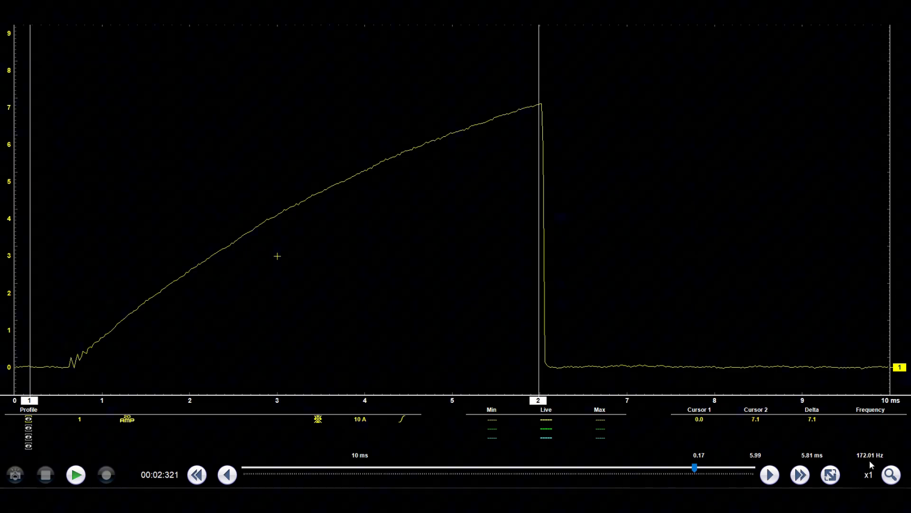
# Step: Zoom the time axis out to many firing events, step to the next point and frame the whole current ramp
pyautogui.click(889, 474)
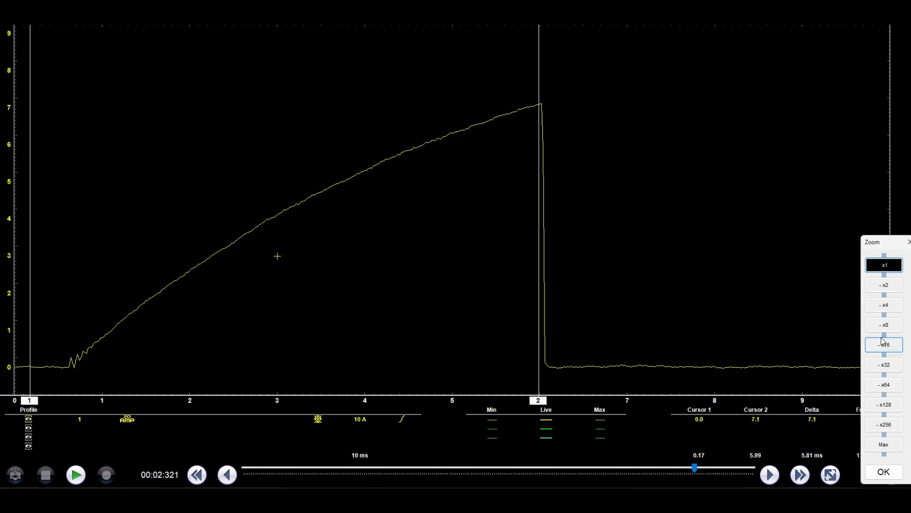
pyautogui.click(886, 343)
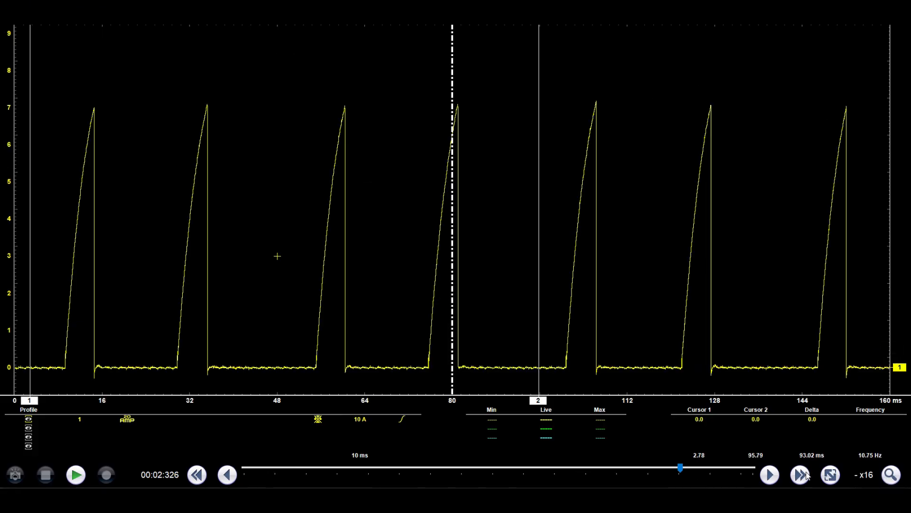
pyautogui.moveTo(772, 476)
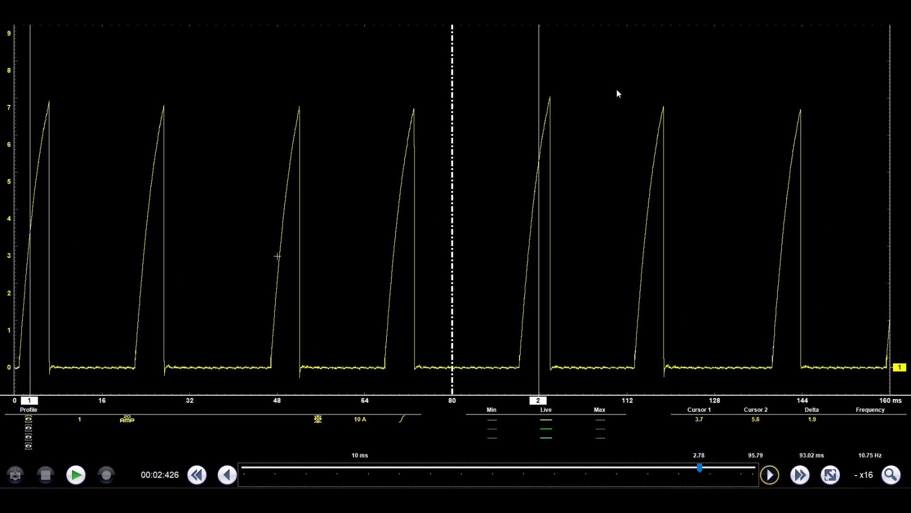
pyautogui.moveTo(765, 470)
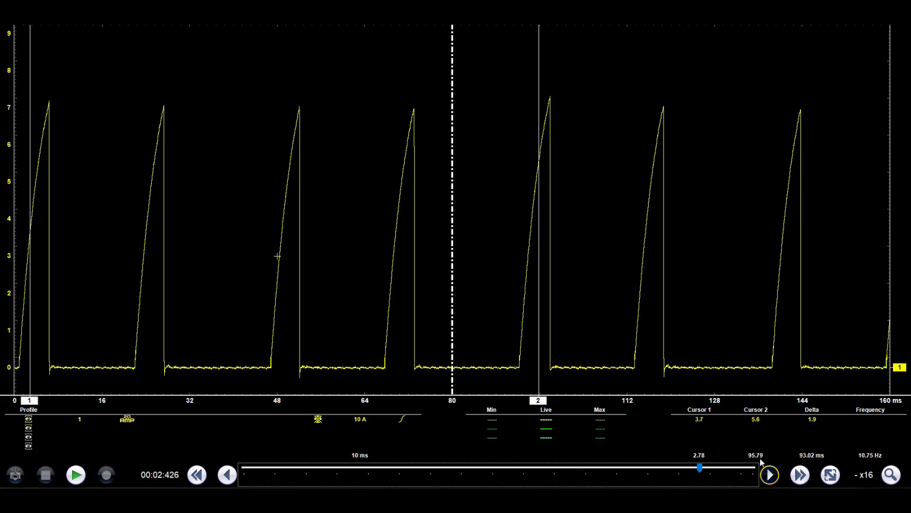
pyautogui.click(770, 473)
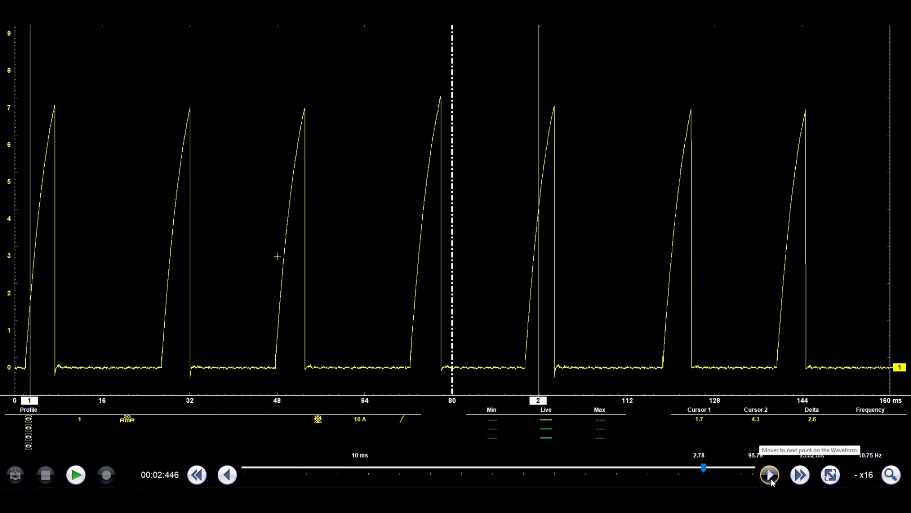
pyautogui.moveTo(888, 485)
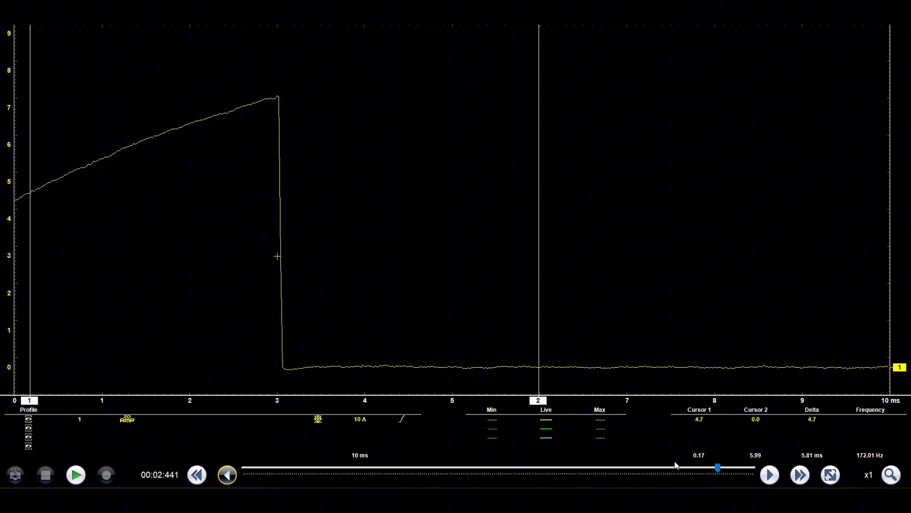
pyautogui.moveTo(718, 467); pyautogui.dragTo(715, 468)
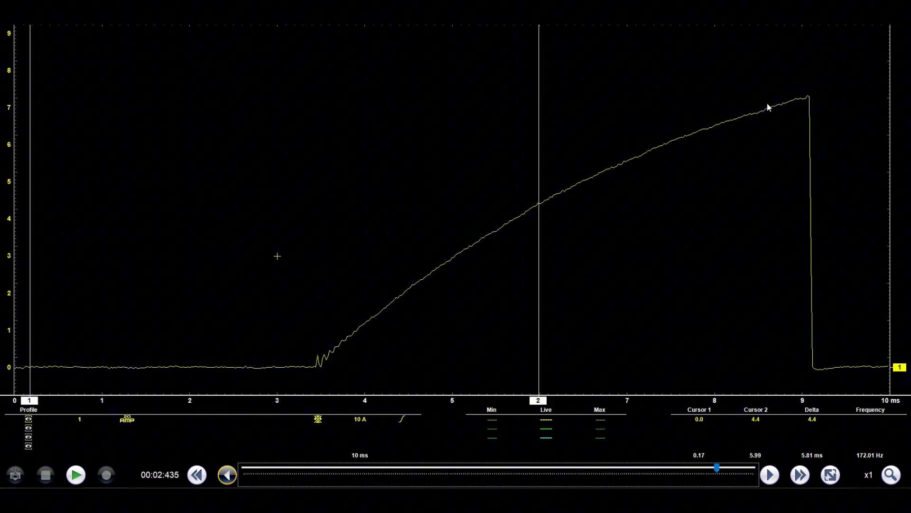
pyautogui.moveTo(352, 440)
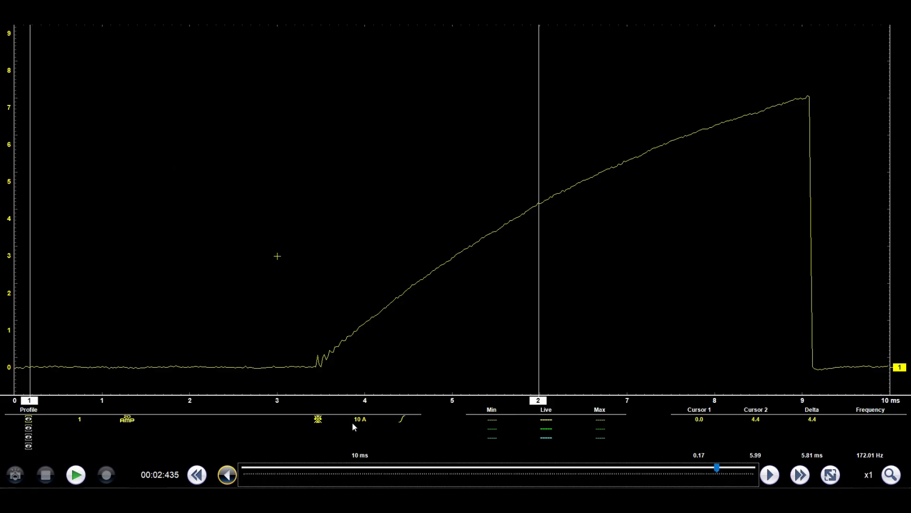
pyautogui.moveTo(471, 239)
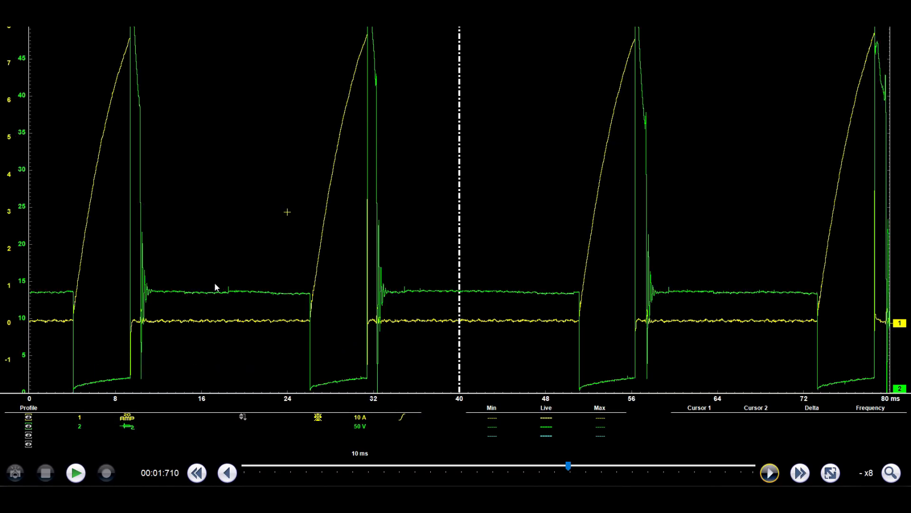
pyautogui.moveTo(323, 357)
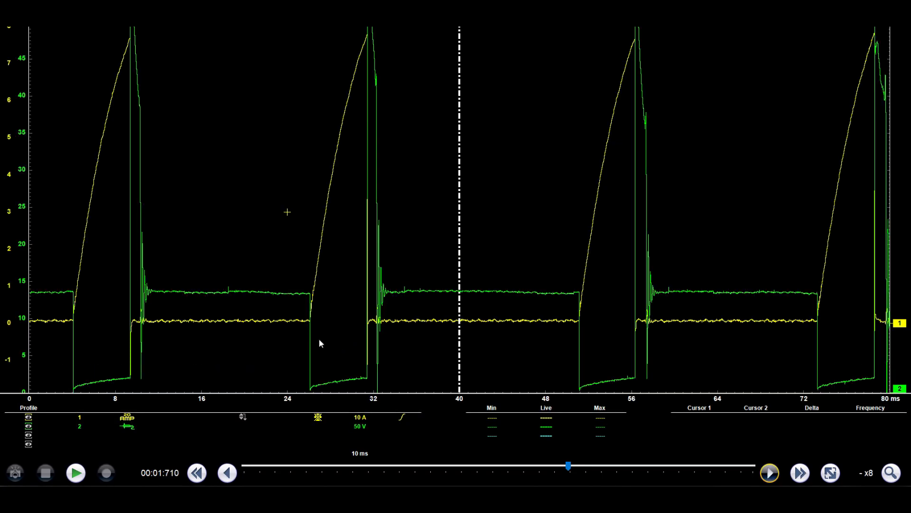
pyautogui.moveTo(64, 308)
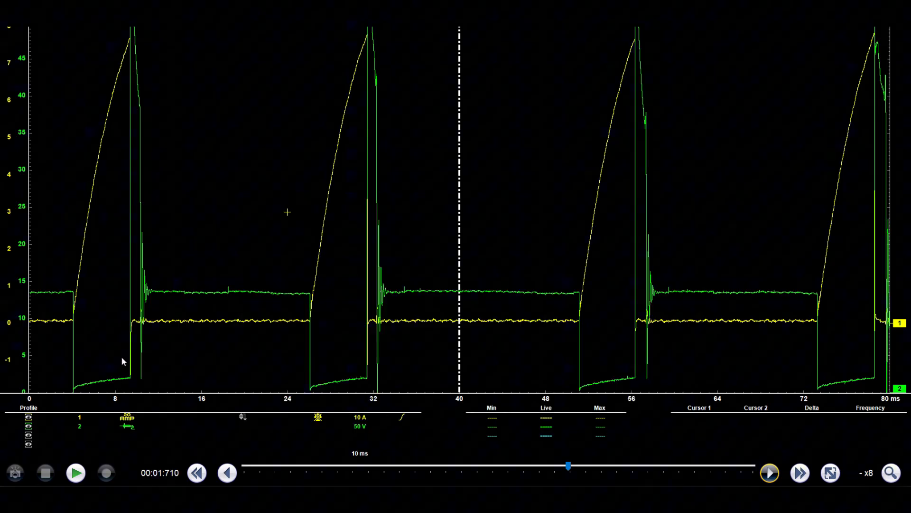
pyautogui.moveTo(96, 341)
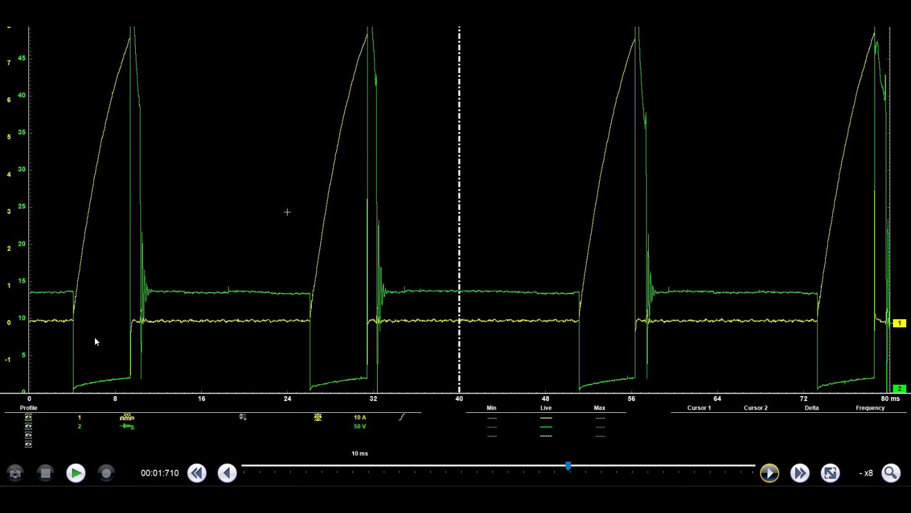
pyautogui.moveTo(58, 271)
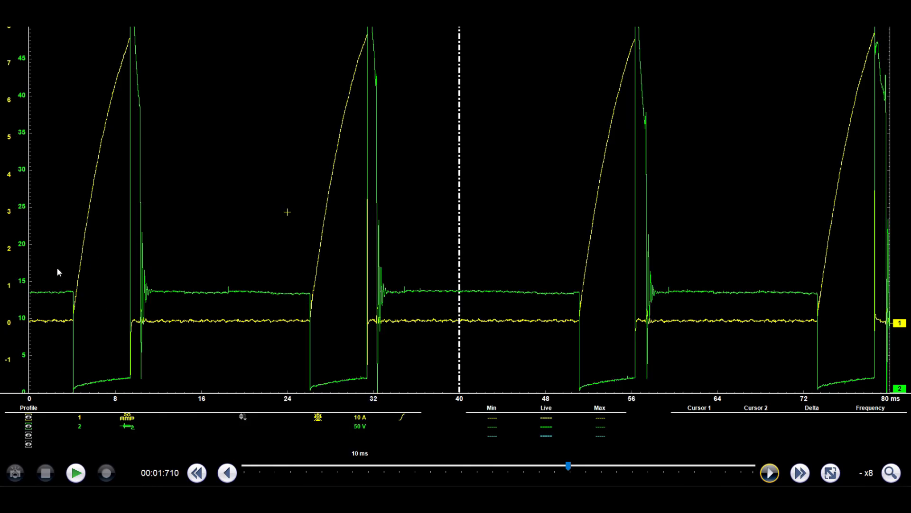
pyautogui.moveTo(171, 344)
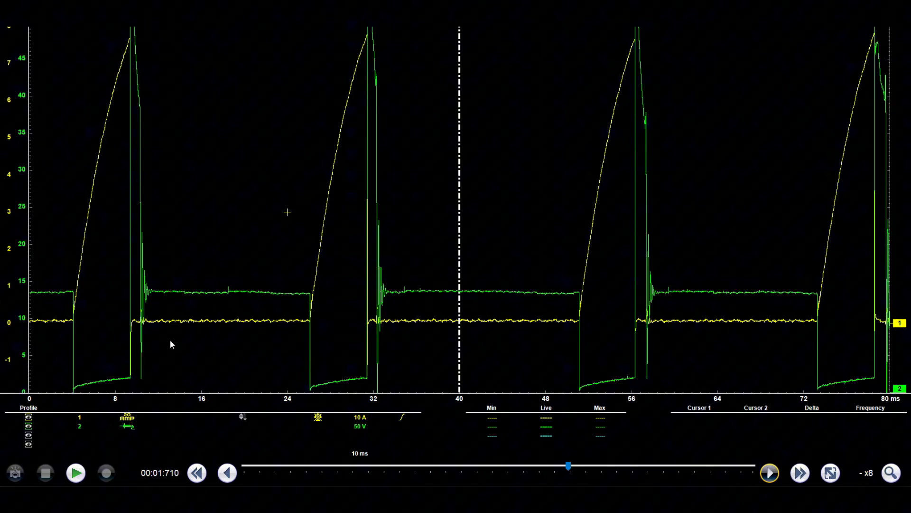
pyautogui.moveTo(47, 351)
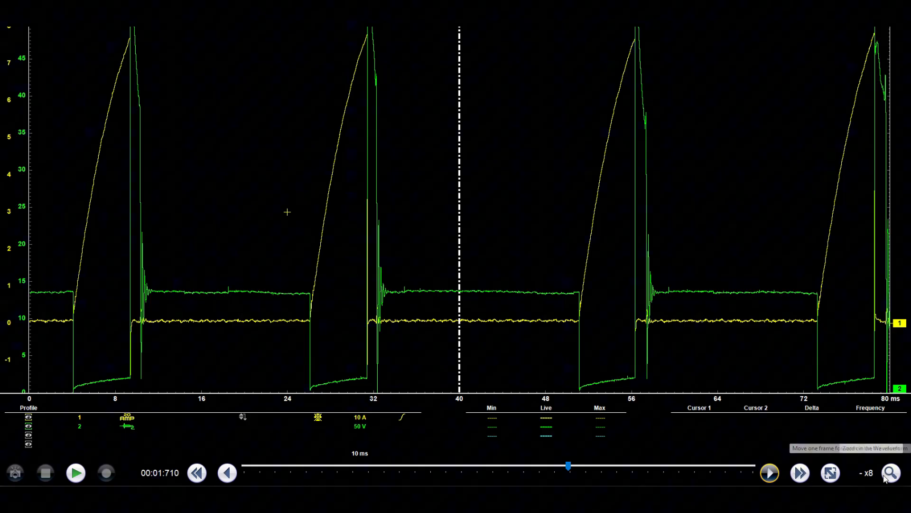
# Step: Zoom from x8 back to x1 so a single coil firing event fills the 10 ms screen
pyautogui.click(890, 485)
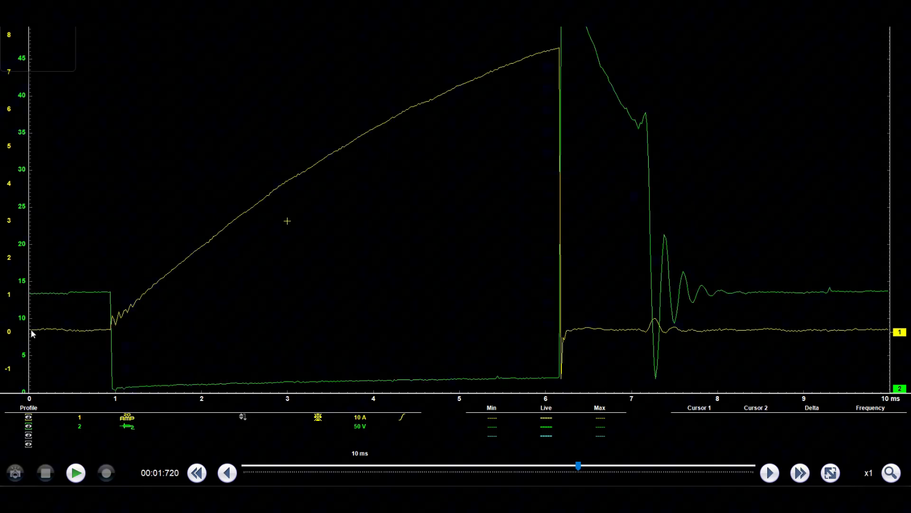
pyautogui.moveTo(61, 331)
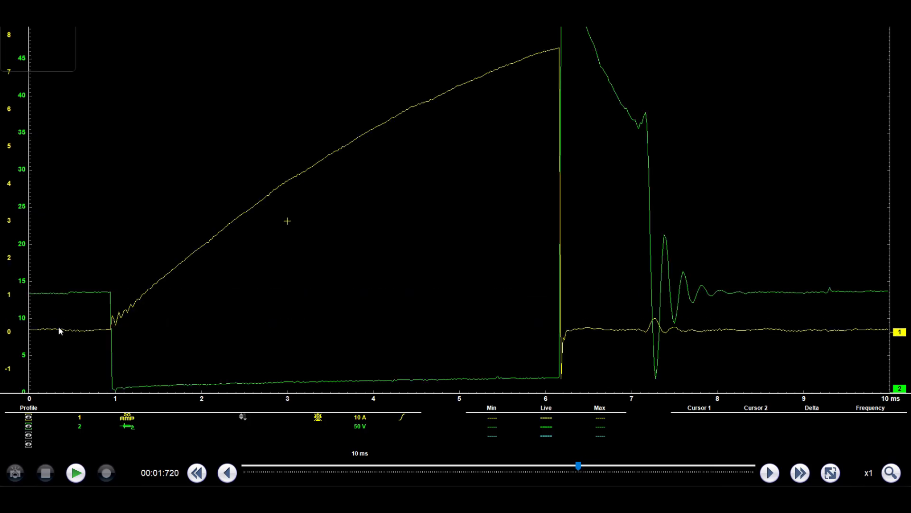
pyautogui.moveTo(29, 297)
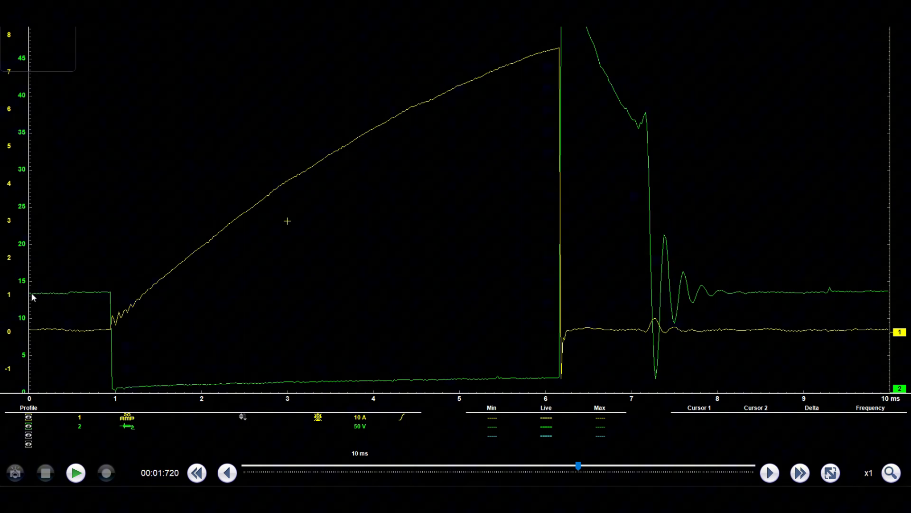
pyautogui.moveTo(99, 296)
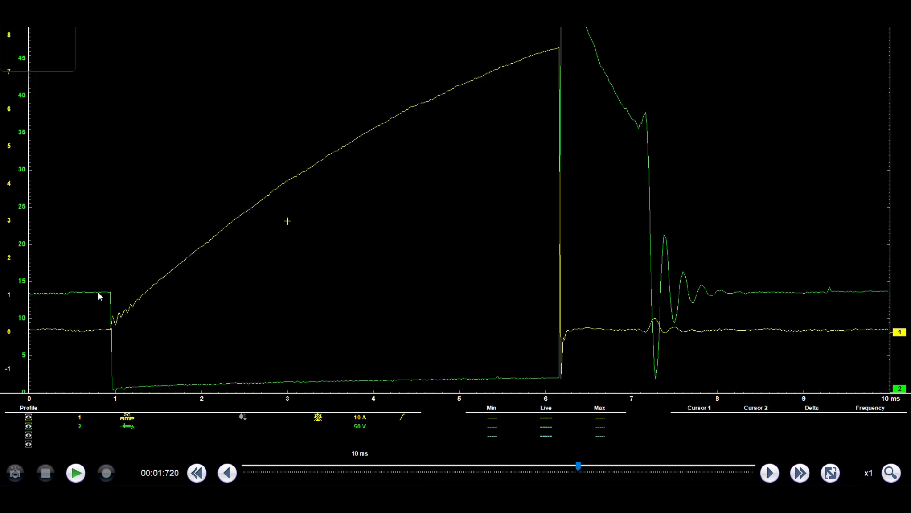
pyautogui.moveTo(114, 394)
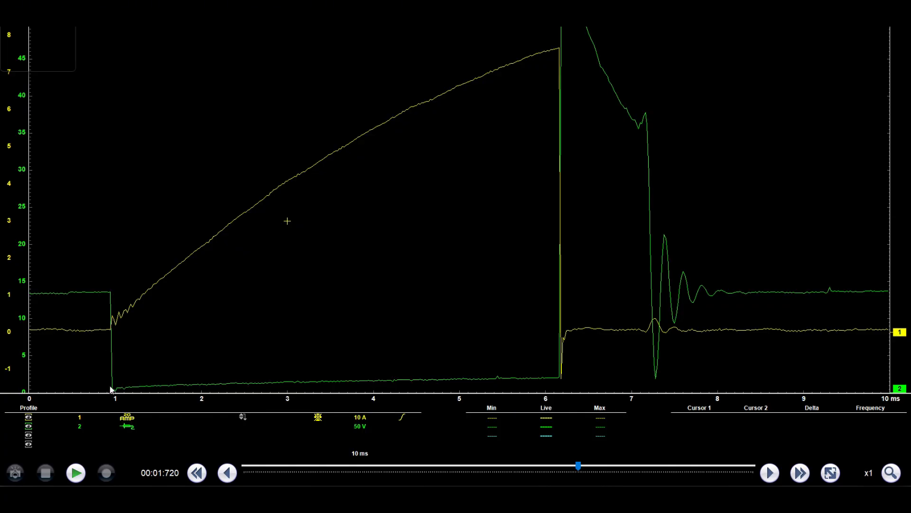
pyautogui.moveTo(132, 314)
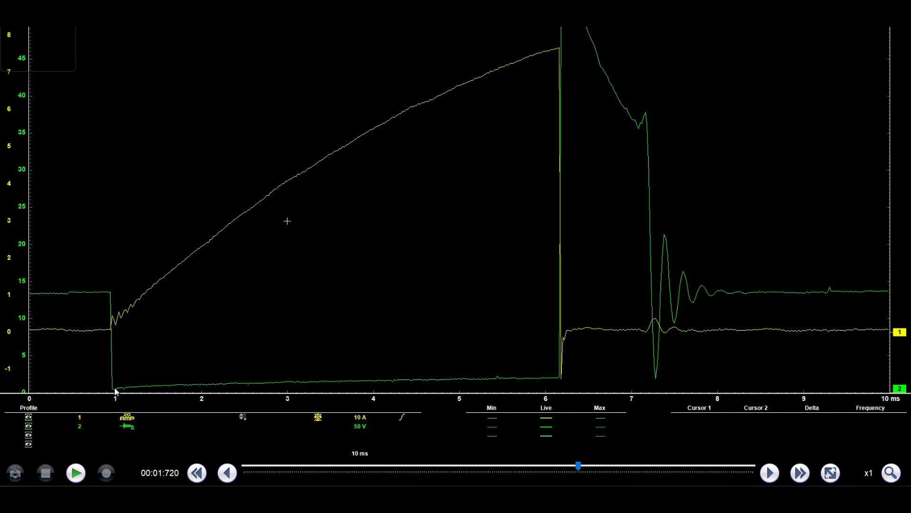
pyautogui.moveTo(503, 129)
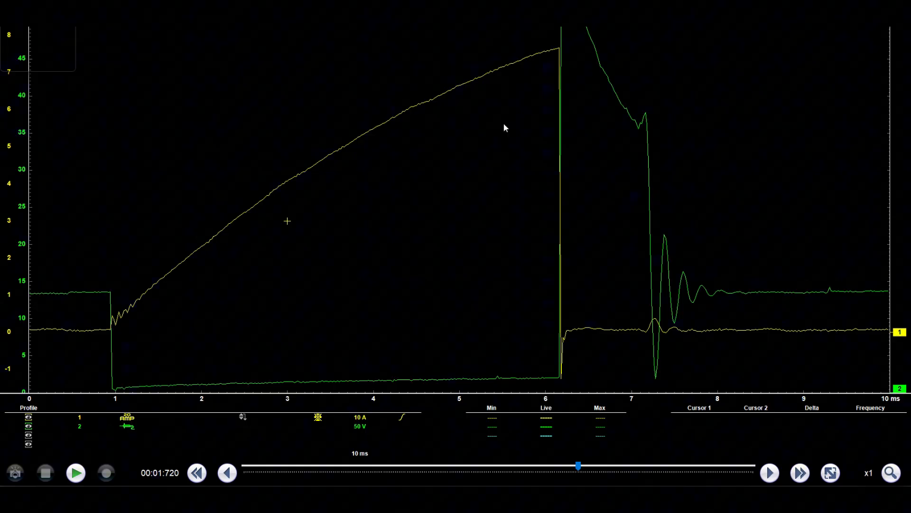
pyautogui.moveTo(570, 374)
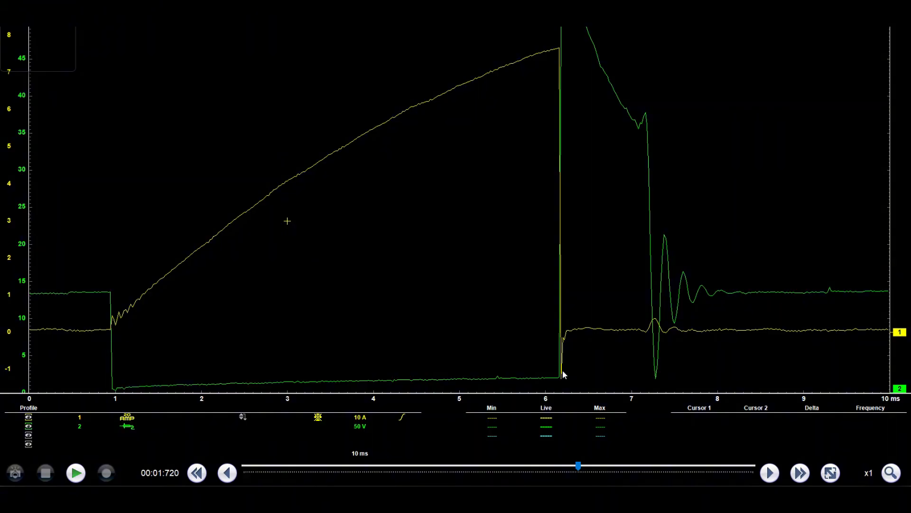
pyautogui.moveTo(549, 43)
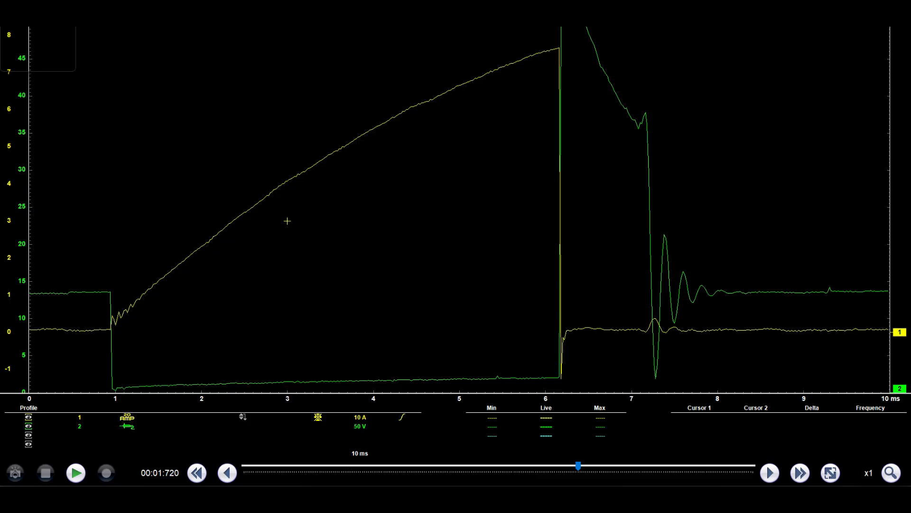
pyautogui.moveTo(580, 73)
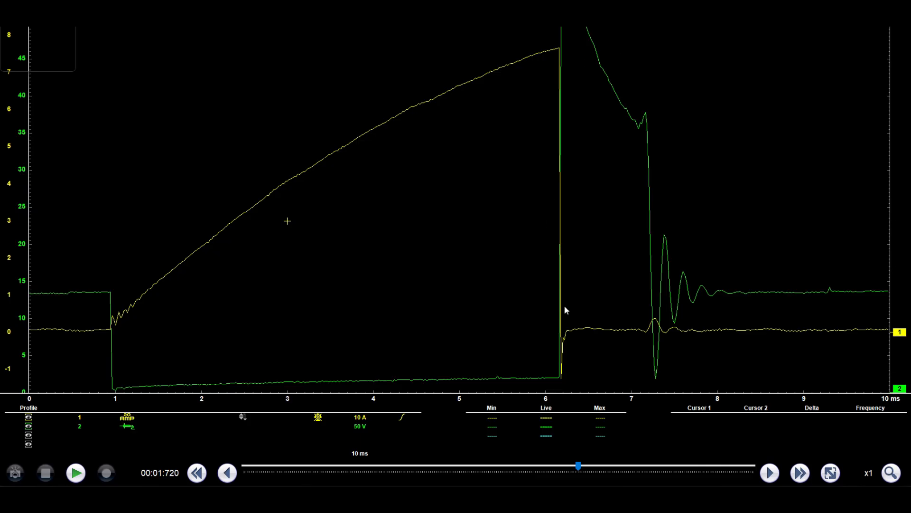
pyautogui.moveTo(551, 282)
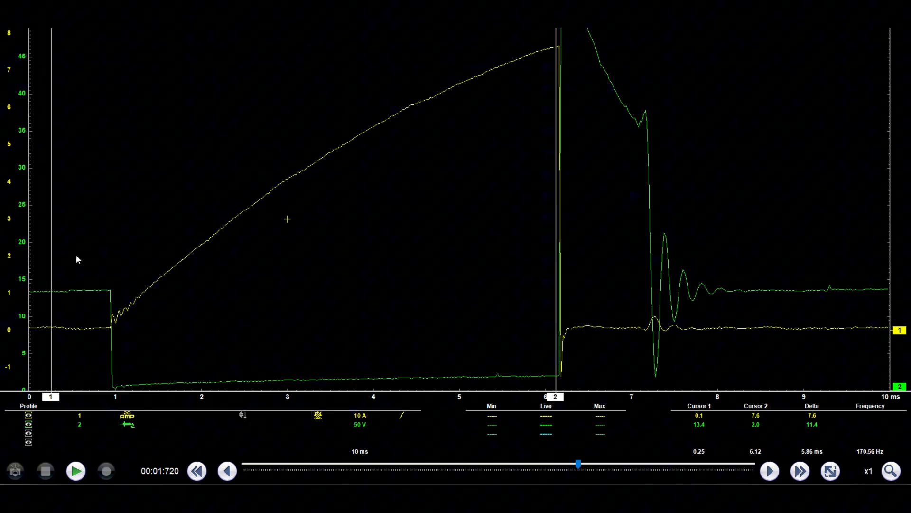
pyautogui.moveTo(42, 298)
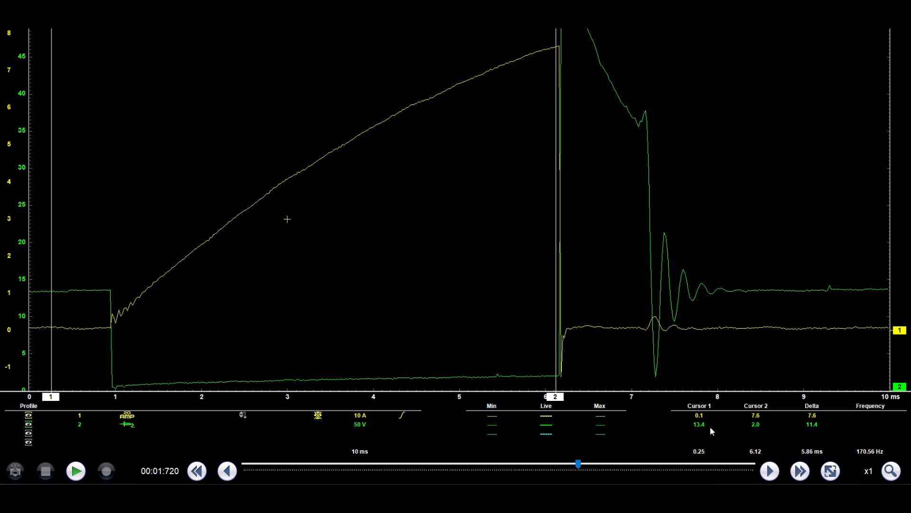
pyautogui.moveTo(558, 224)
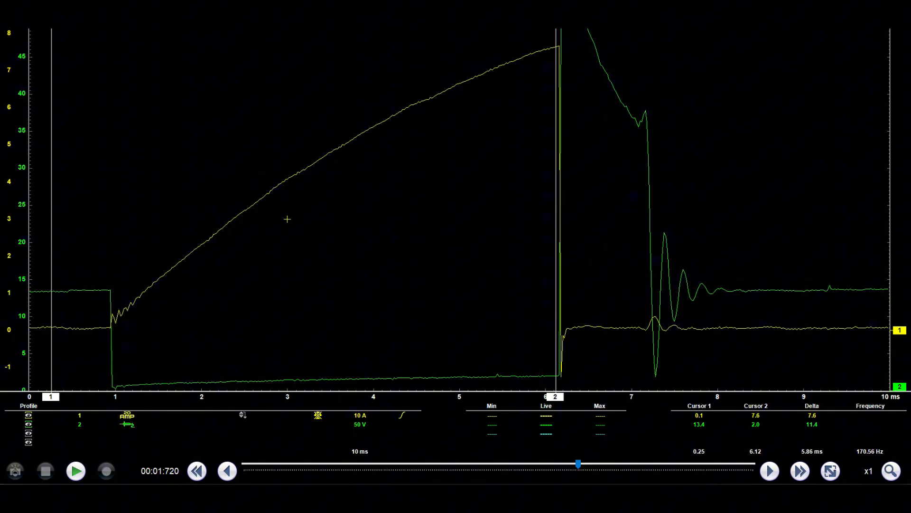
pyautogui.moveTo(771, 444)
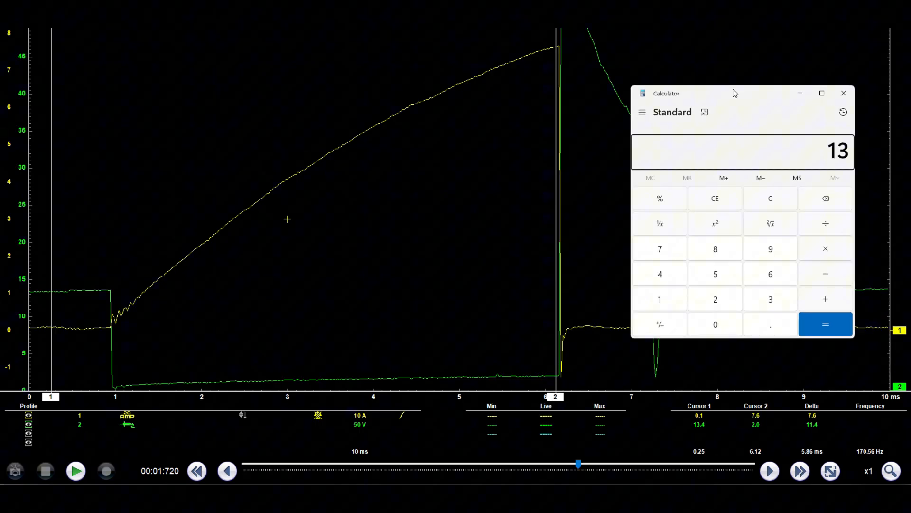
# Step: Divide 11.4 V by 7.6 A in Calculator for a coil resistance of about 1.5 ohms
pyautogui.click(825, 324)
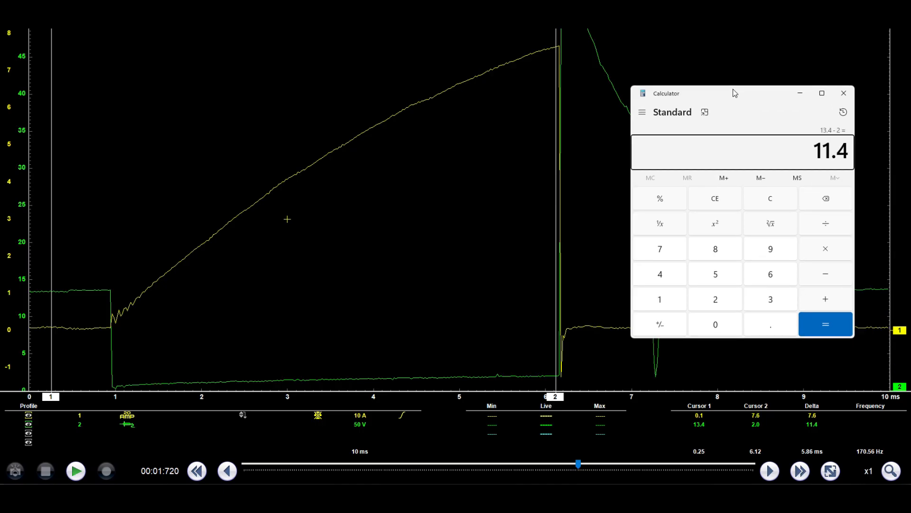
pyautogui.click(826, 223)
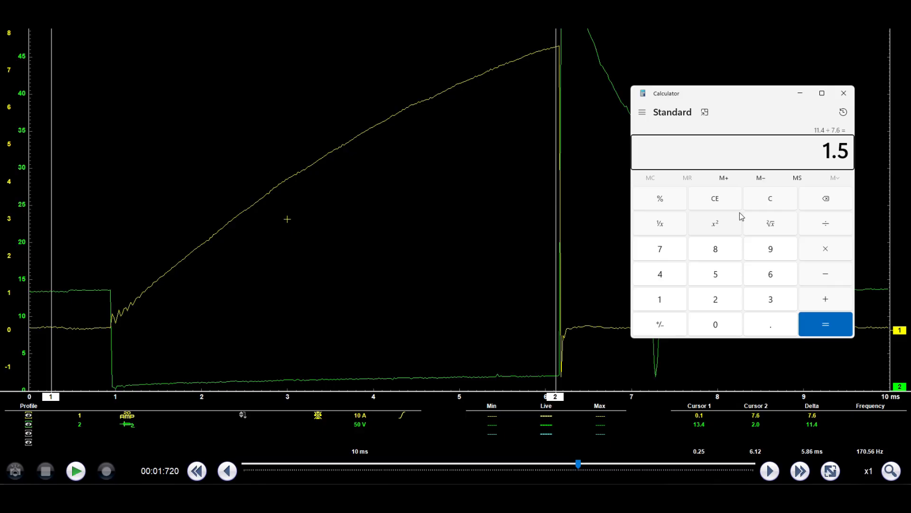
pyautogui.moveTo(716, 109)
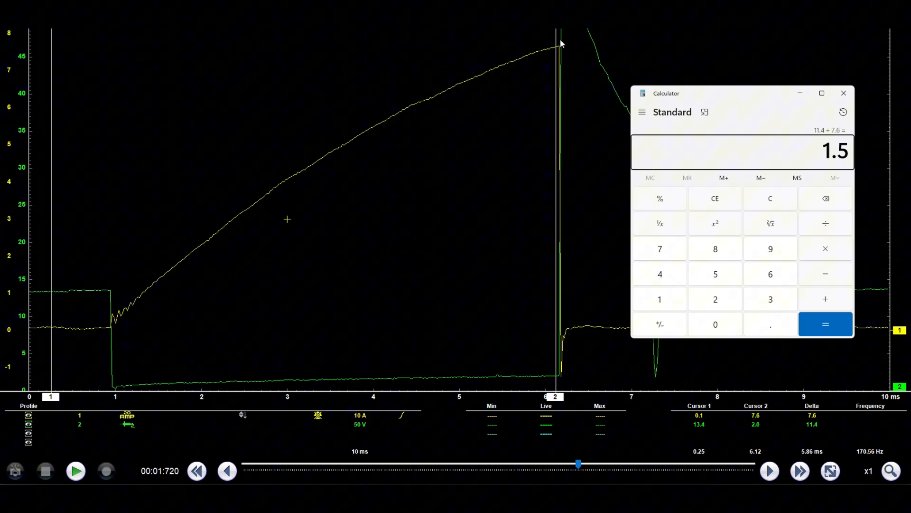
pyautogui.moveTo(599, 30)
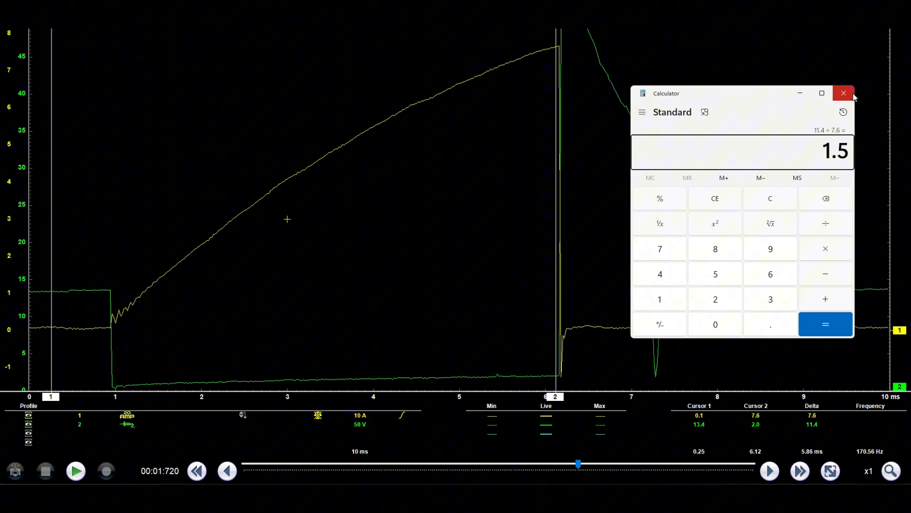
pyautogui.click(843, 93)
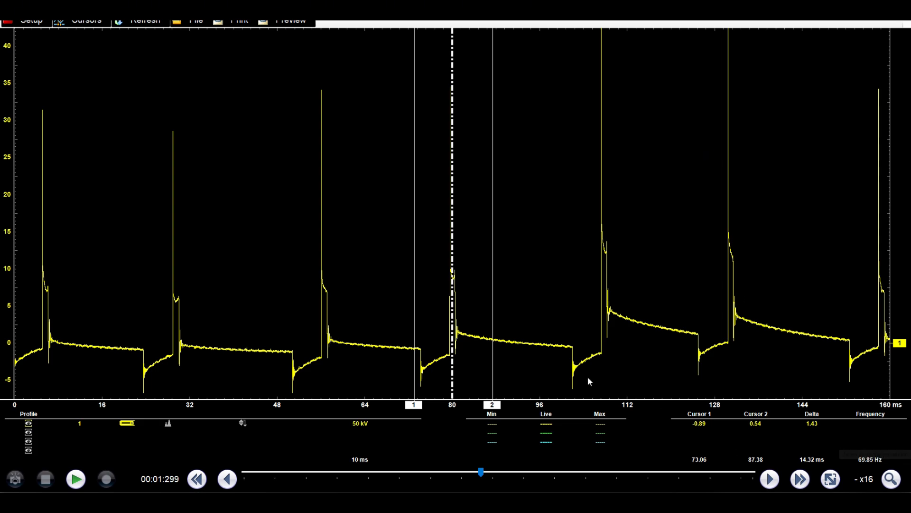
pyautogui.moveTo(294, 391)
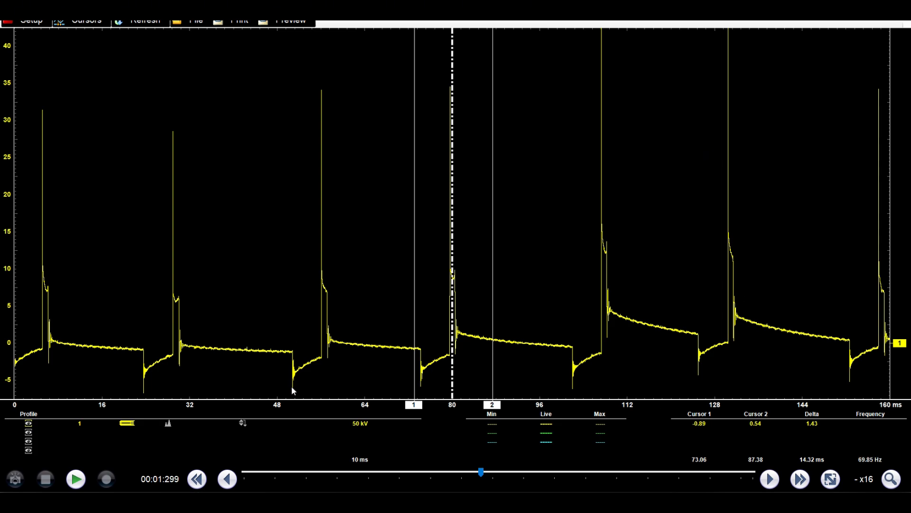
pyautogui.moveTo(313, 376)
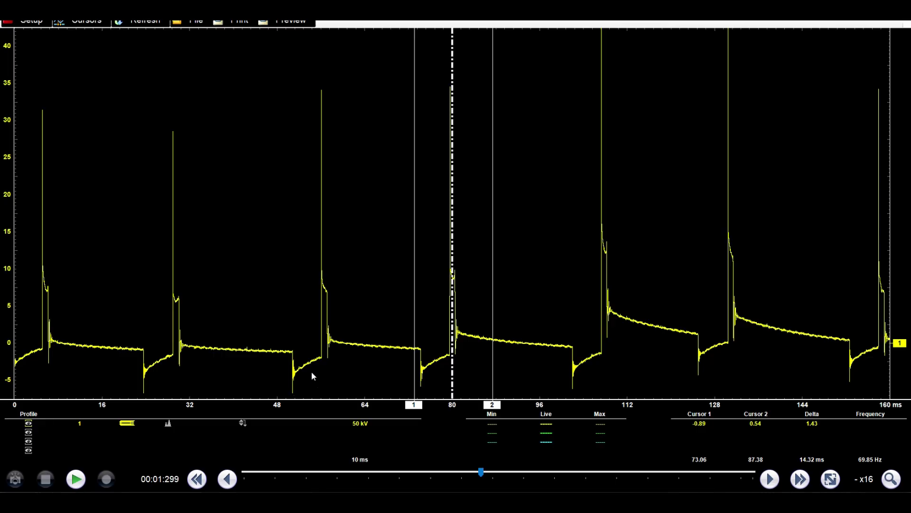
pyautogui.moveTo(307, 355)
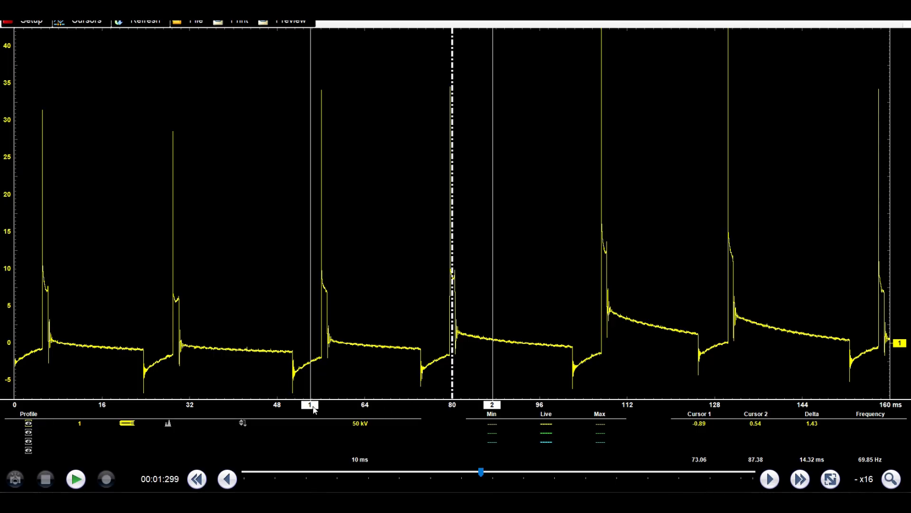
# Step: Move cursor 1 onto the third firing spike near 50.85 ms
pyautogui.moveTo(311, 404); pyautogui.dragTo(292, 404)
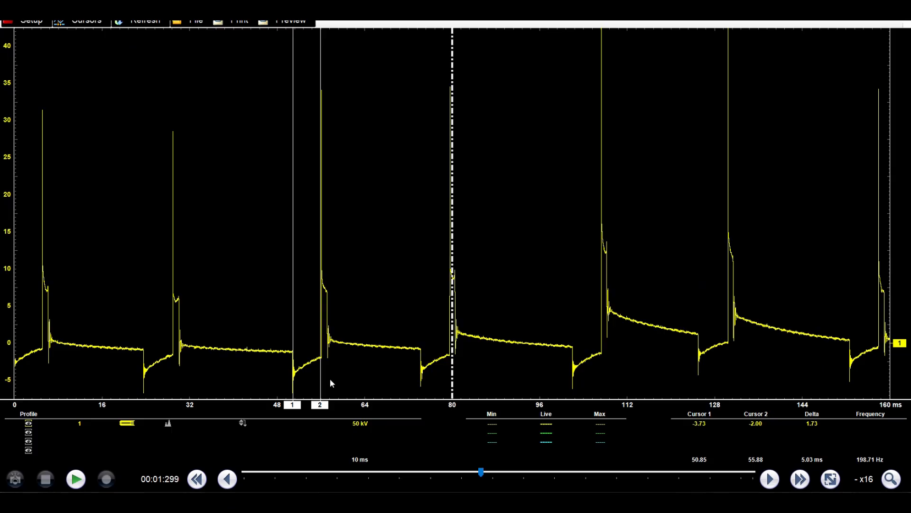
pyautogui.moveTo(300, 367)
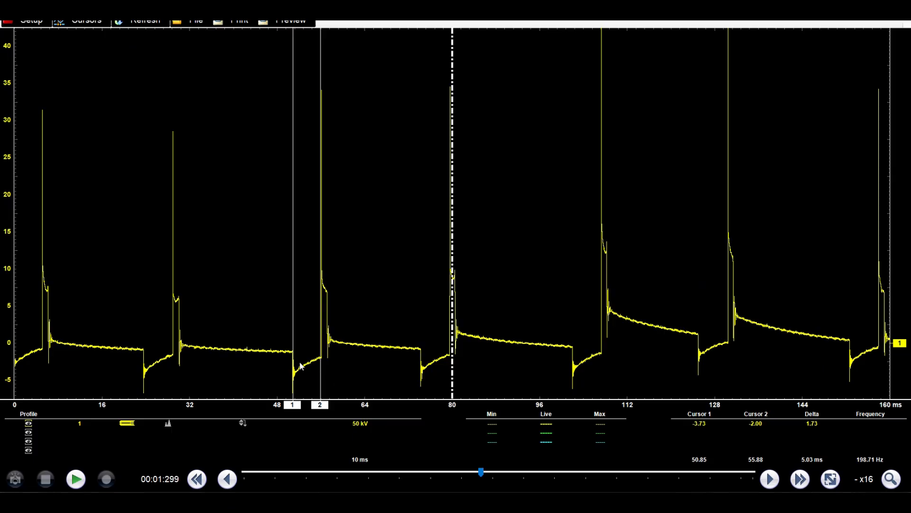
pyautogui.moveTo(243, 325)
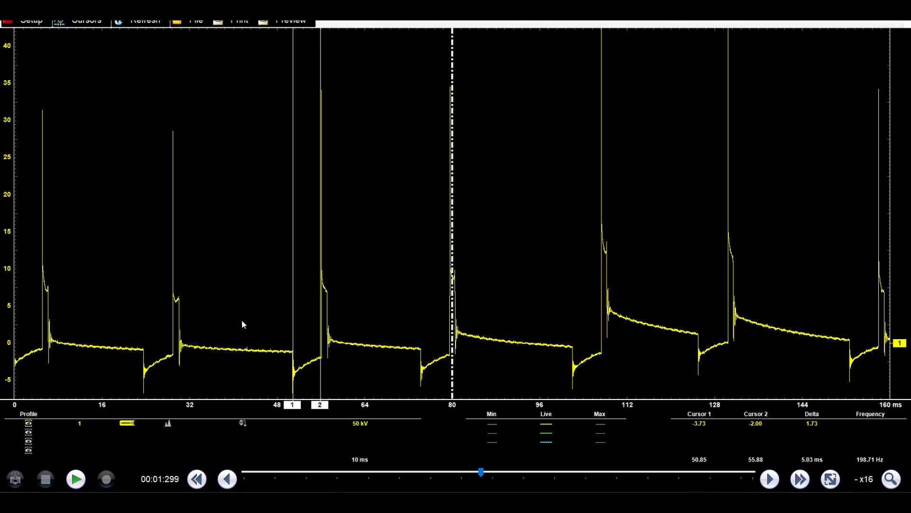
pyautogui.moveTo(329, 486)
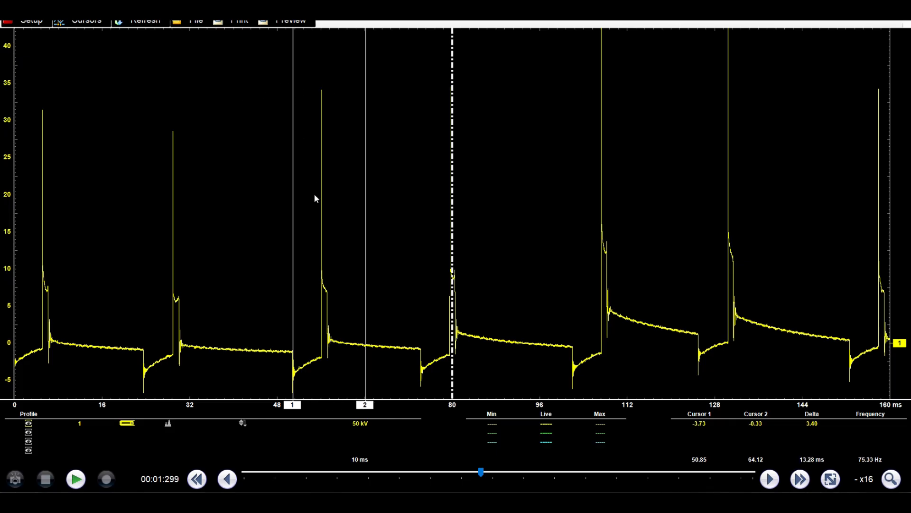
pyautogui.moveTo(372, 122)
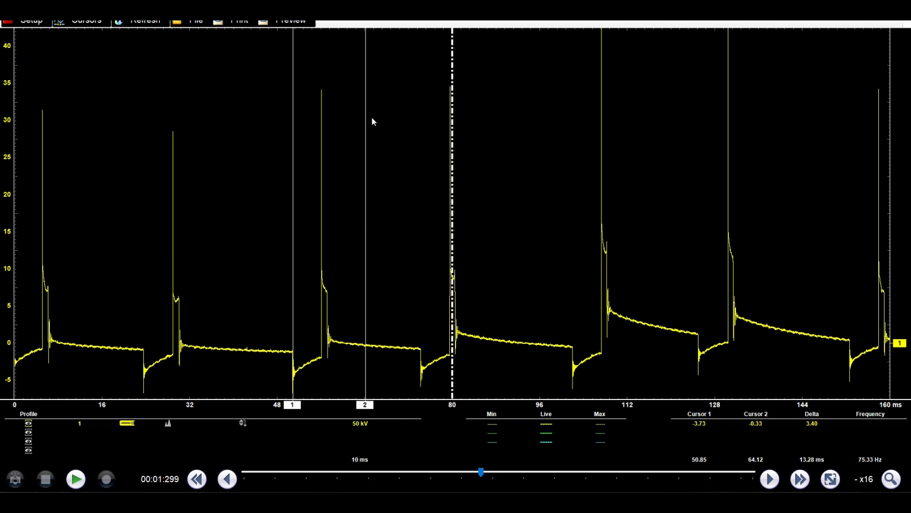
pyautogui.moveTo(558, 70)
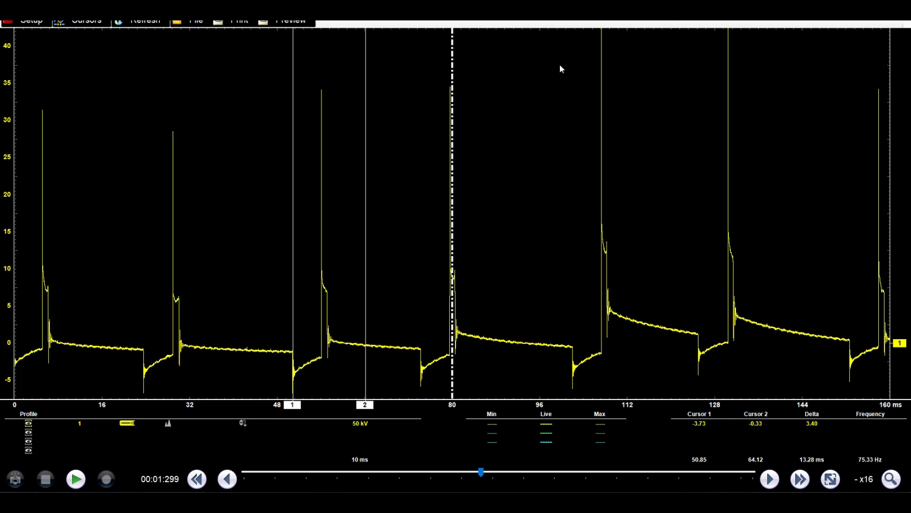
pyautogui.moveTo(664, 37)
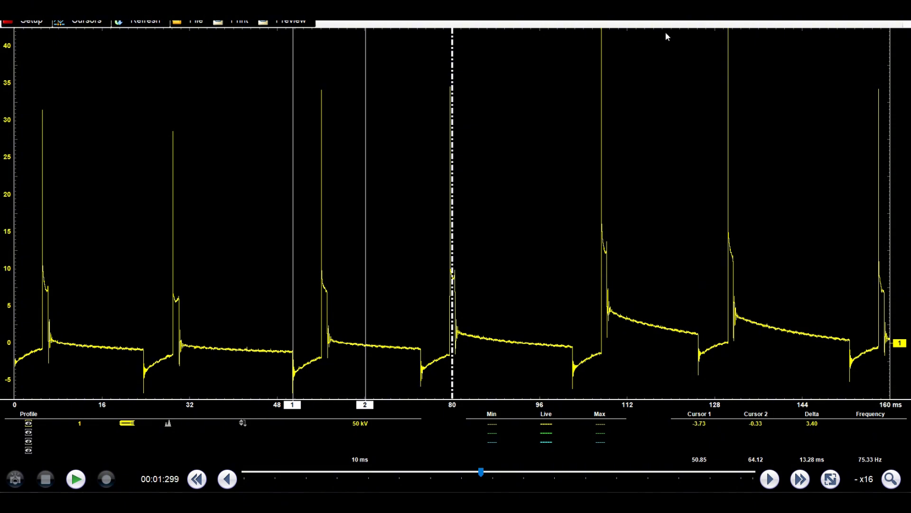
pyautogui.moveTo(691, 85)
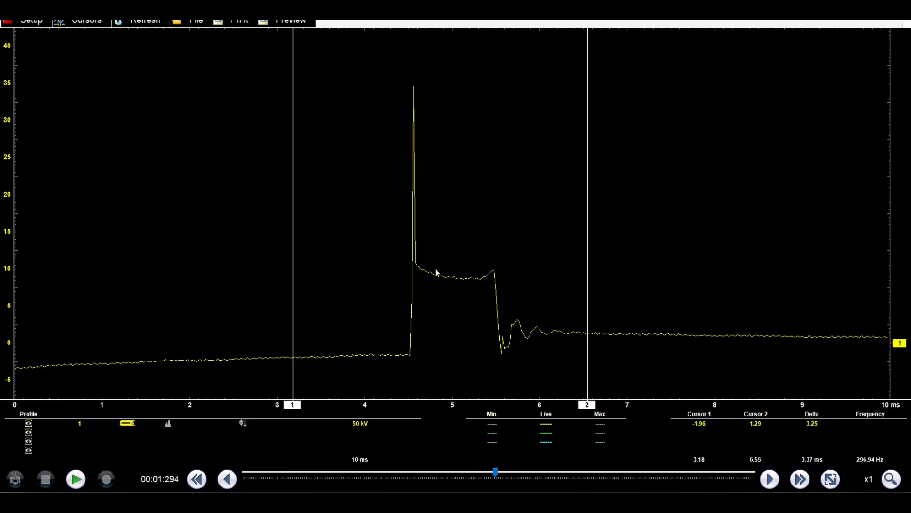
pyautogui.moveTo(423, 291)
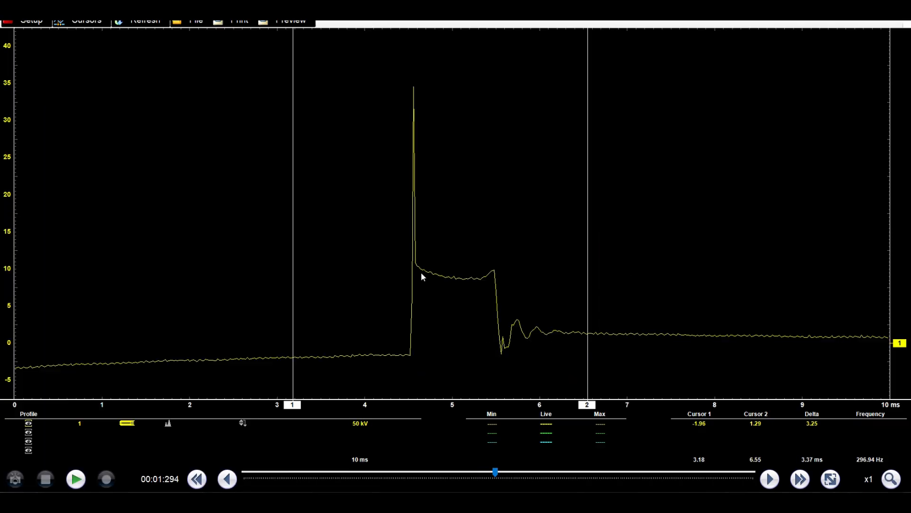
pyautogui.moveTo(541, 286)
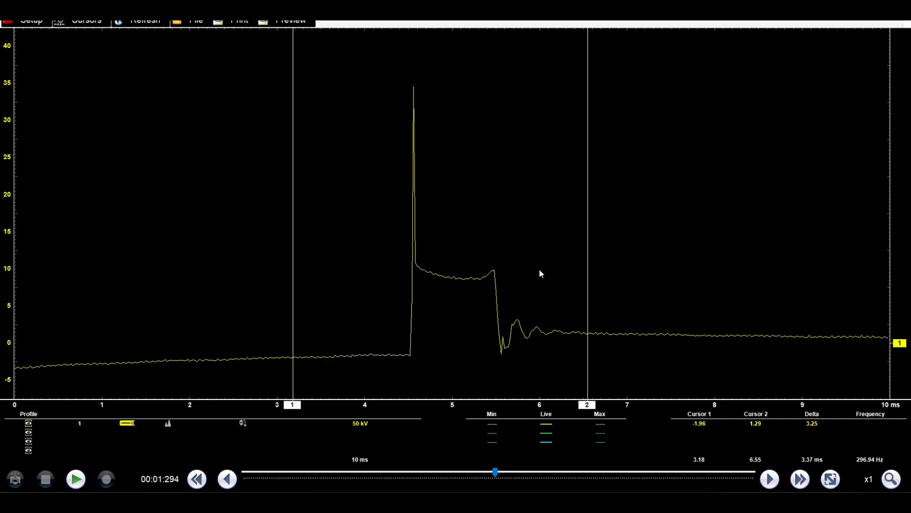
# Step: Move cursor 1 onto the secondary firing line at 4.57 ms to start the spark-duration measurement
pyautogui.moveTo(293, 233); pyautogui.dragTo(359, 232)
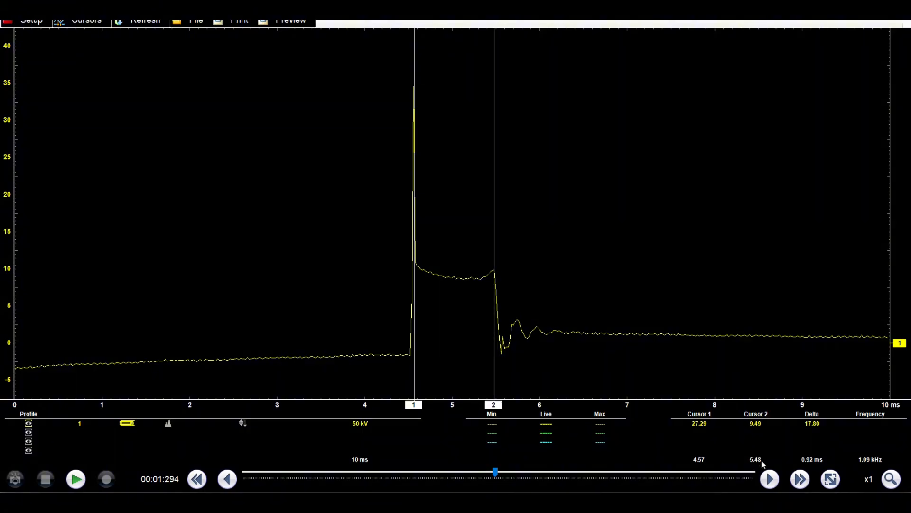
pyautogui.moveTo(860, 483)
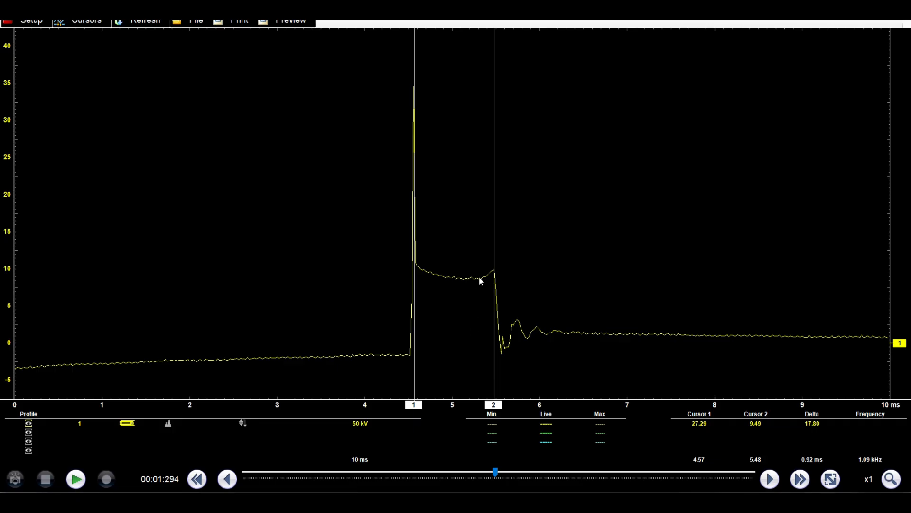
pyautogui.moveTo(468, 335)
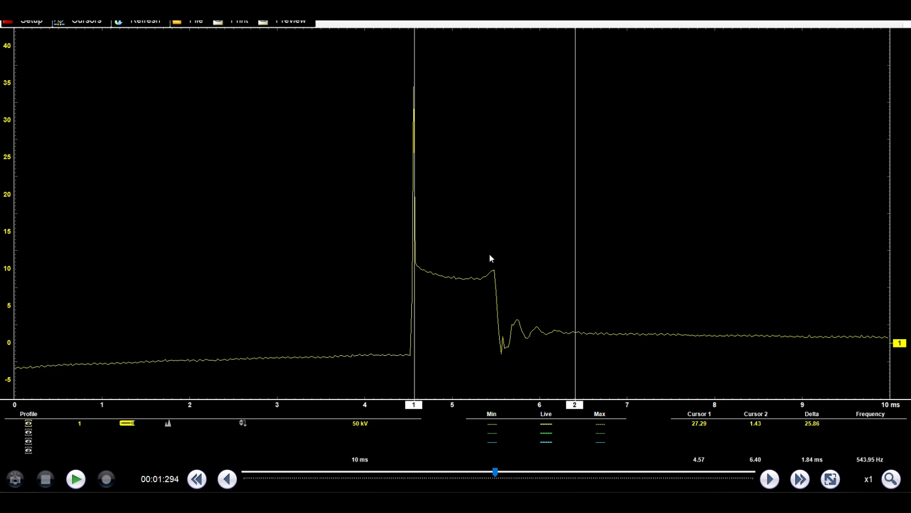
pyautogui.moveTo(476, 285)
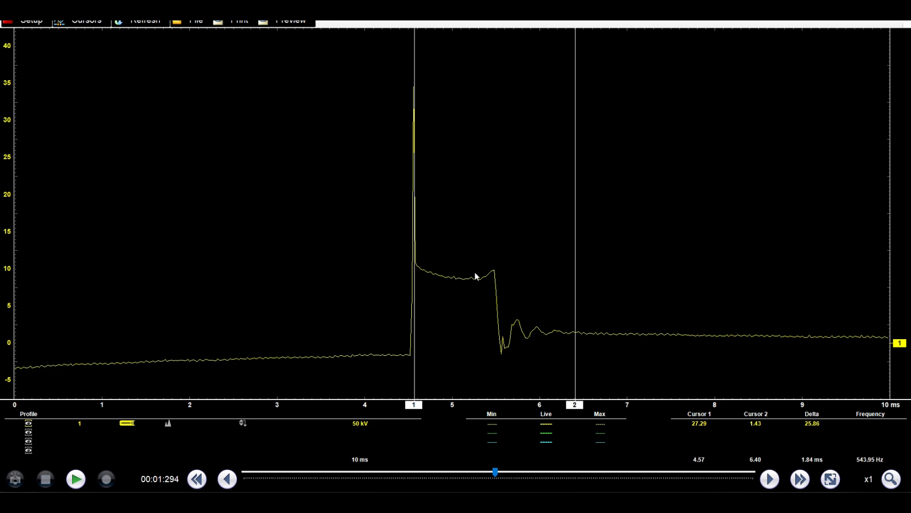